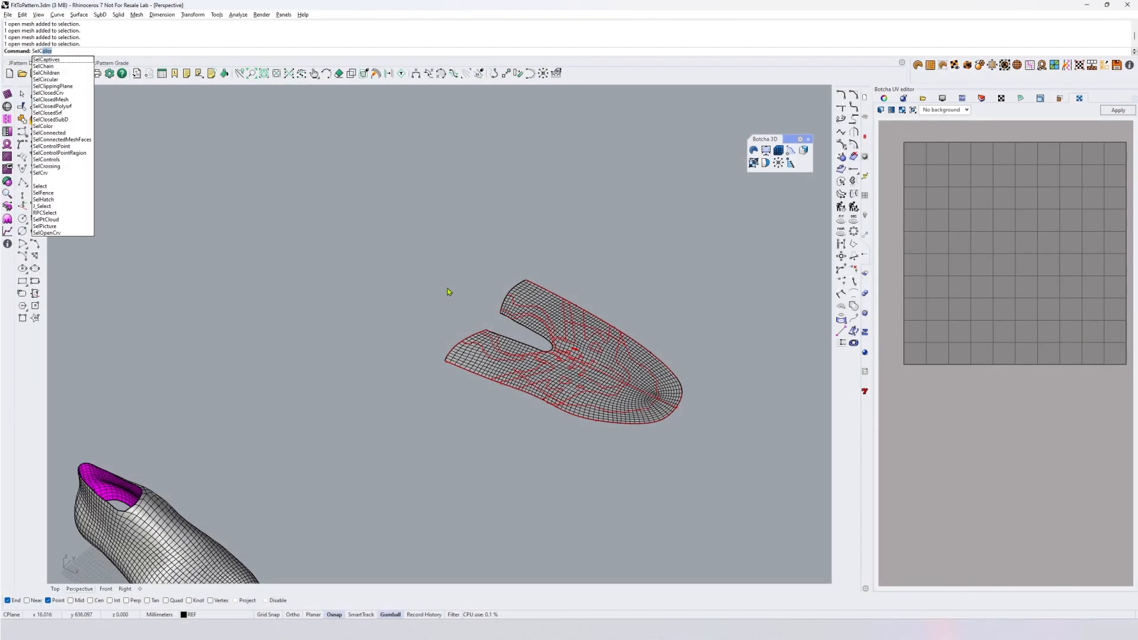
Step: Add all 73 pattern curves to the flattened mesh selection with SelCrv
key(Escape)
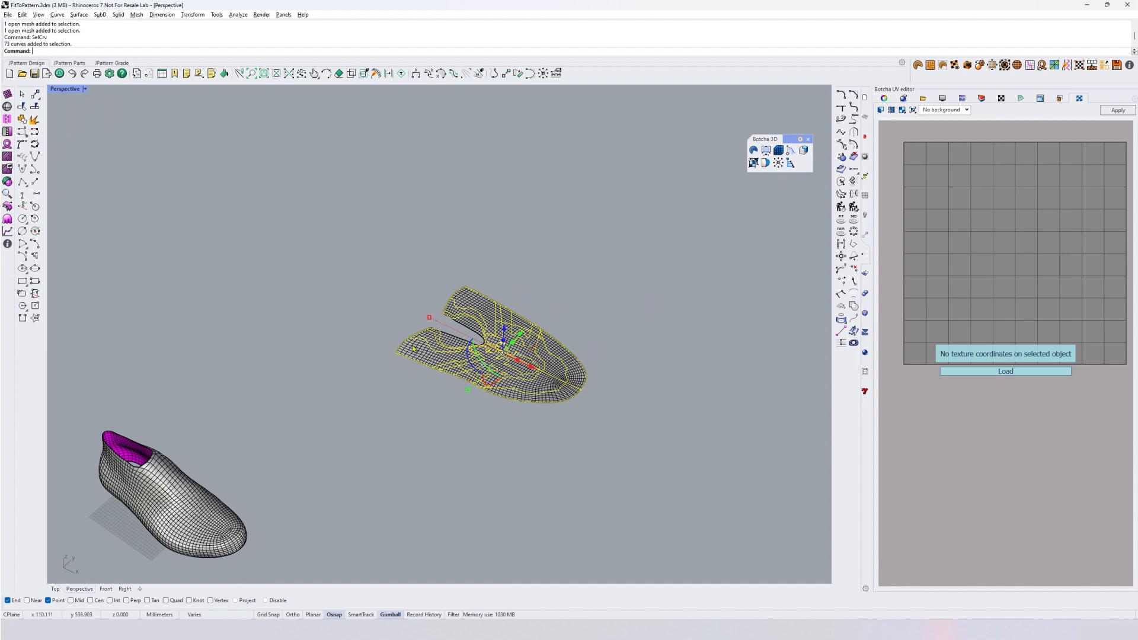
mouse_move(511, 380)
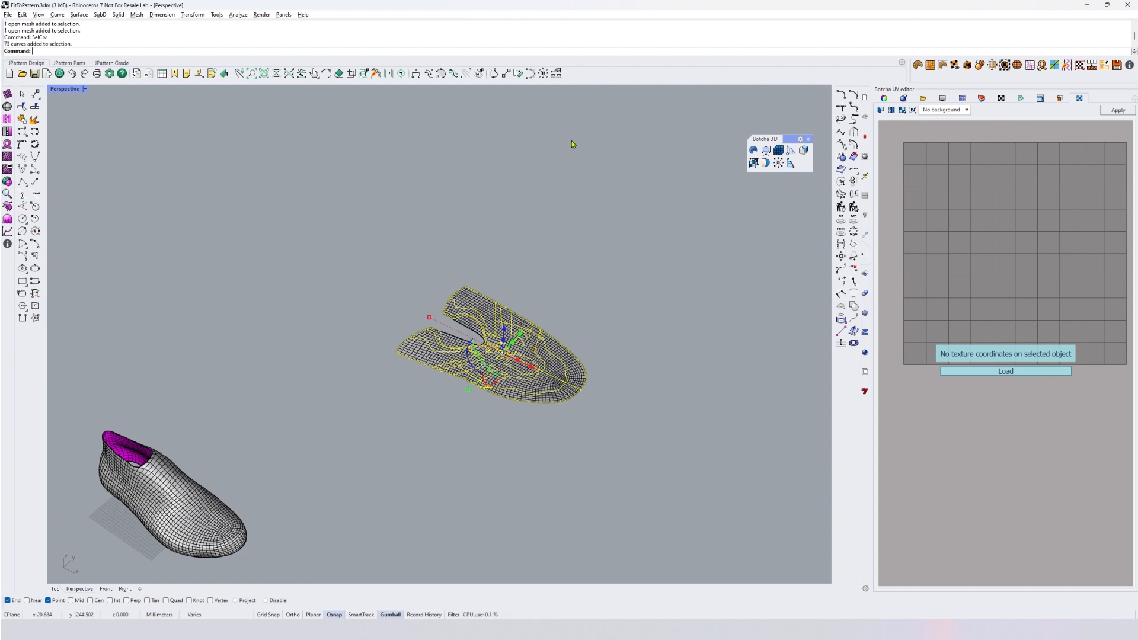
mouse_move(804, 151)
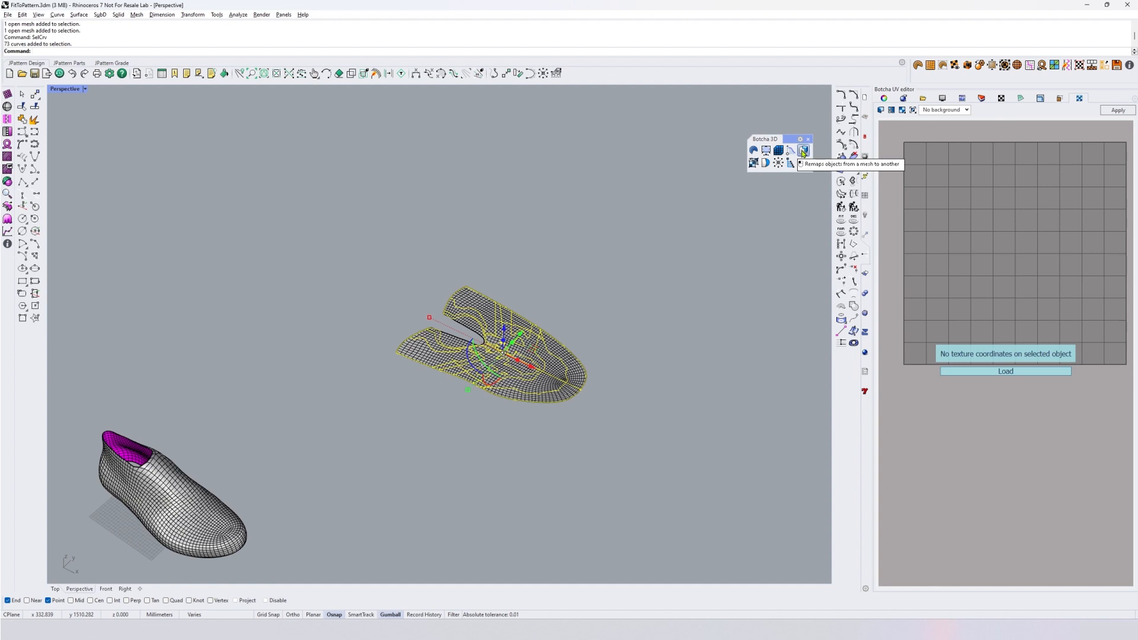
Step: Remap the curves from the flat mesh onto the shoe last with Botcha 3D, shown Rendered
click(802, 150)
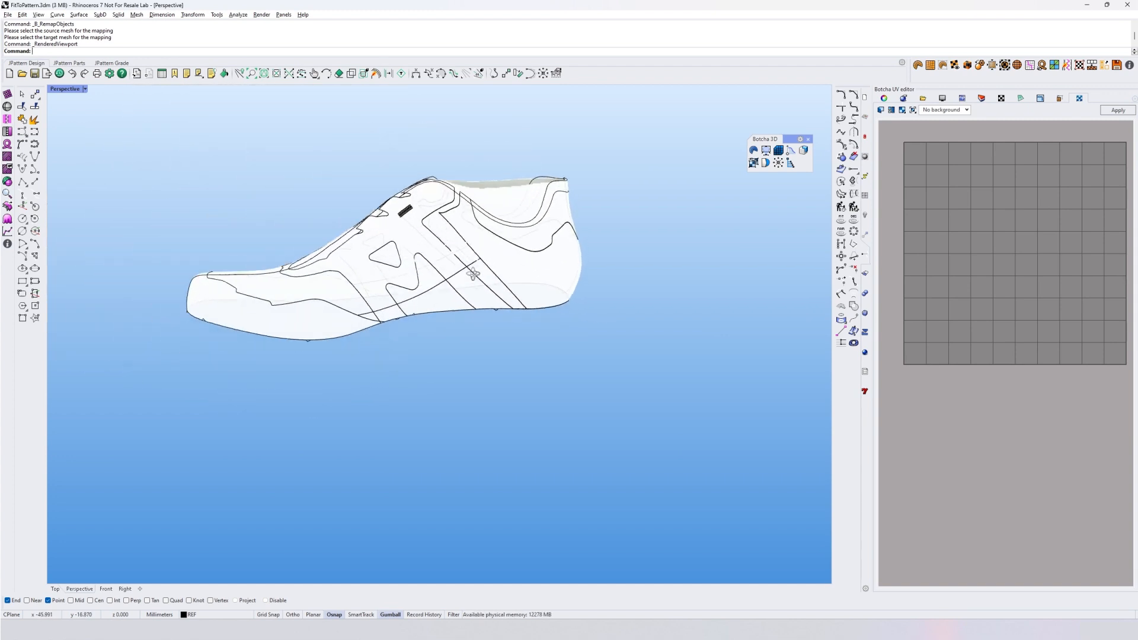
drag(472, 274, 493, 215)
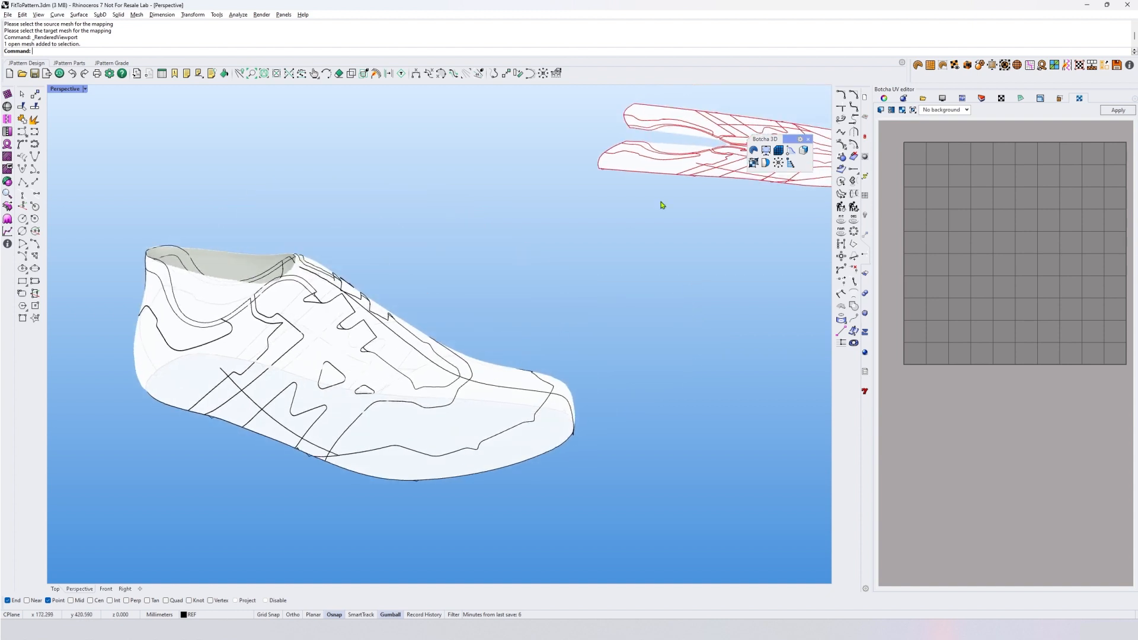
mouse_move(662, 121)
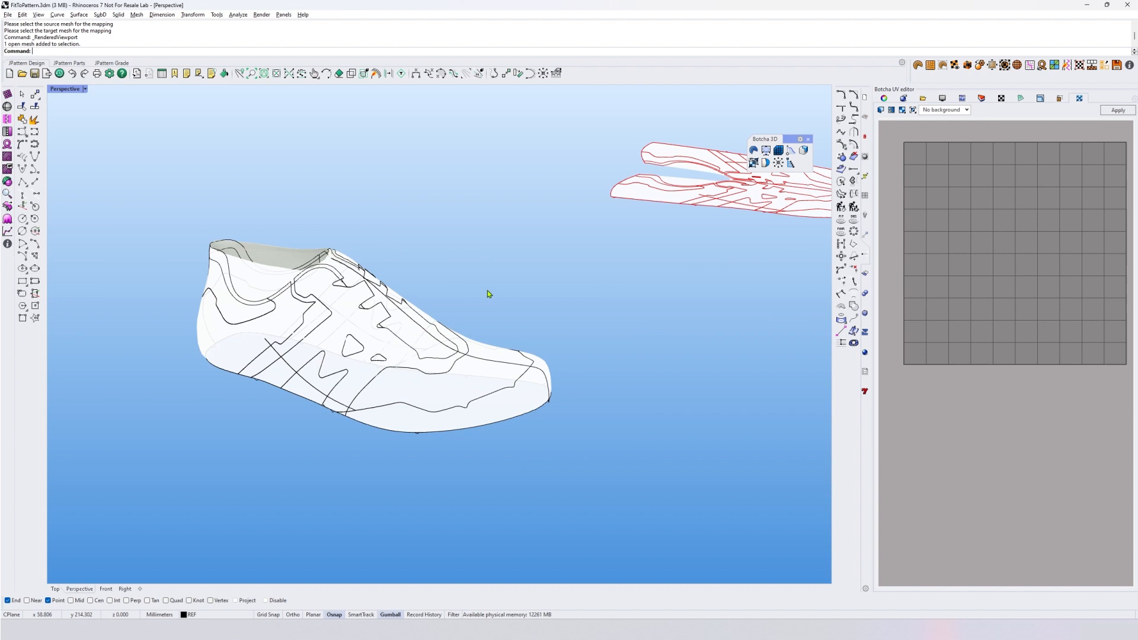
mouse_move(427, 310)
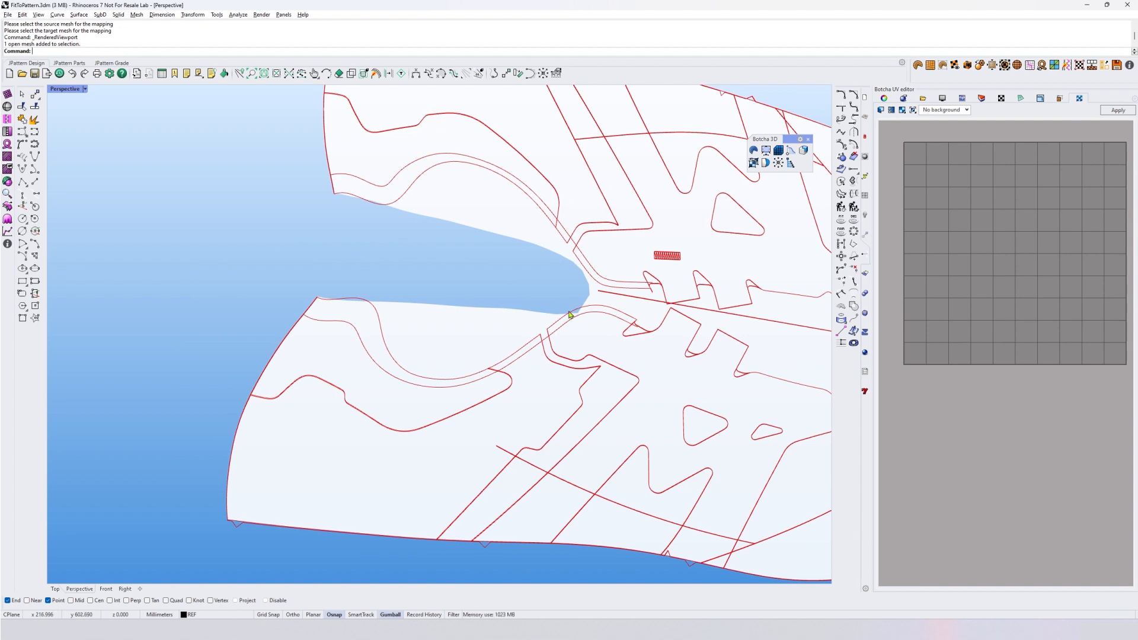
mouse_move(575, 308)
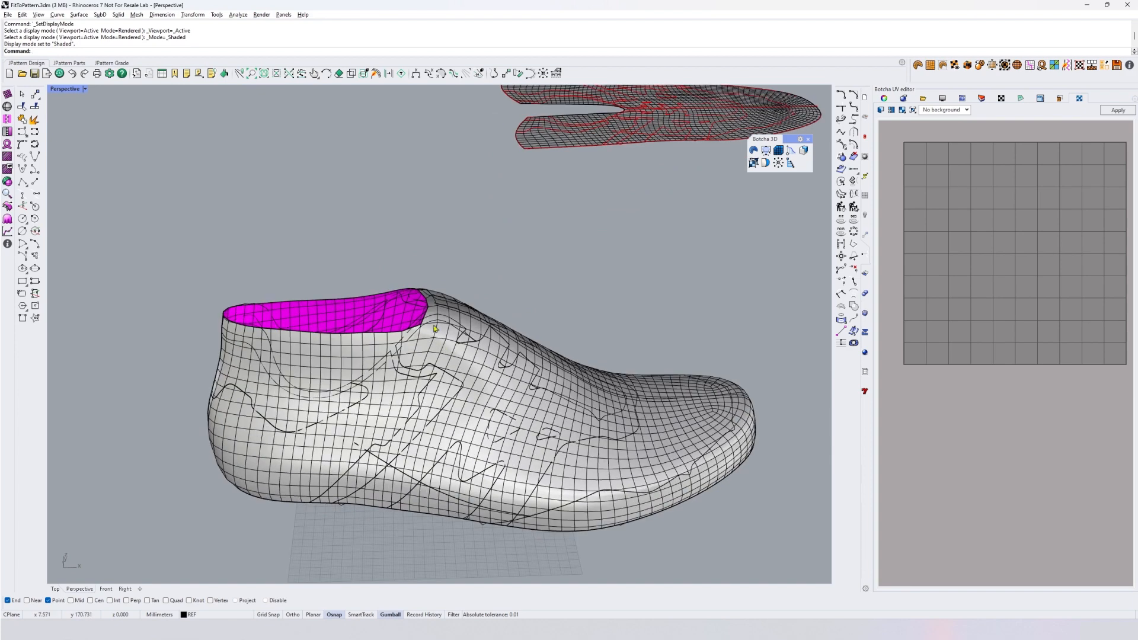
mouse_move(498, 340)
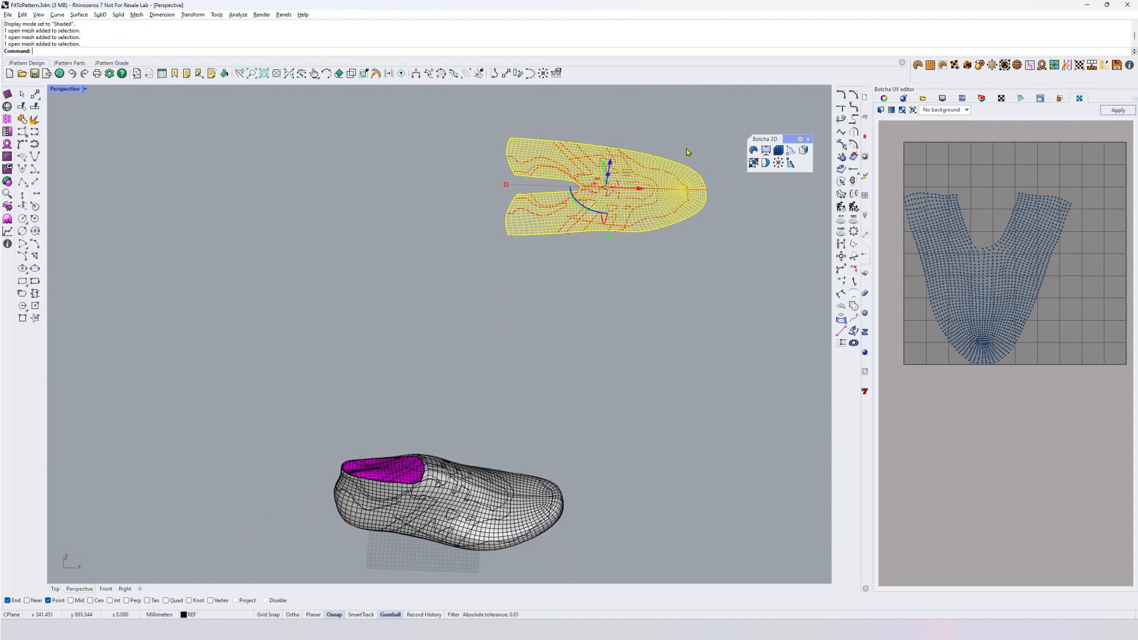
mouse_move(681, 320)
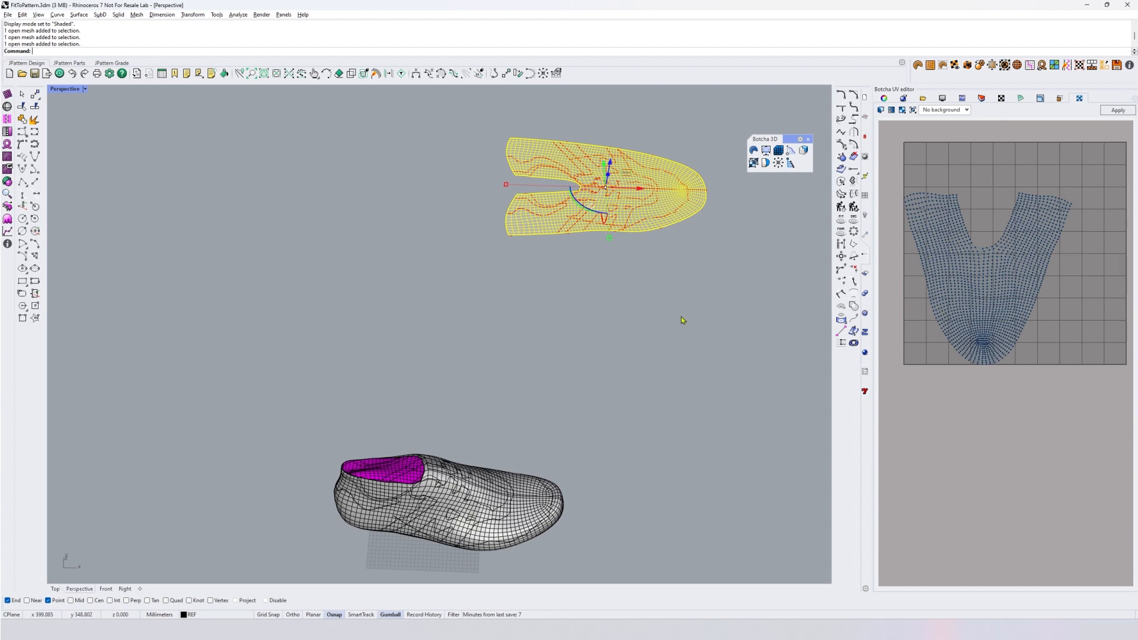
mouse_move(537, 548)
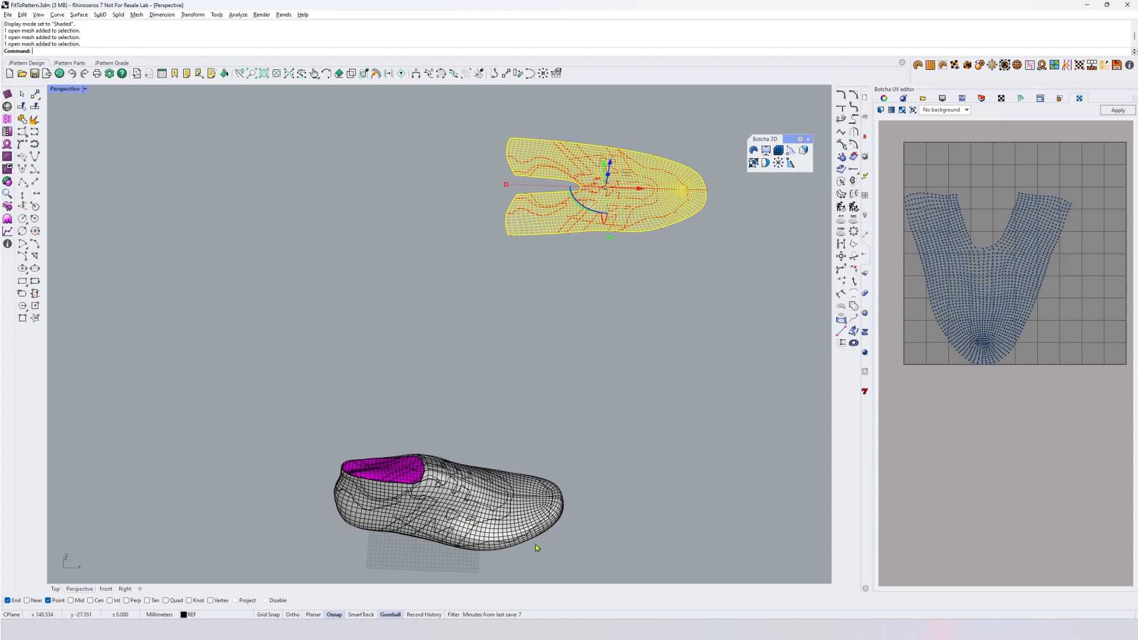
mouse_move(612, 165)
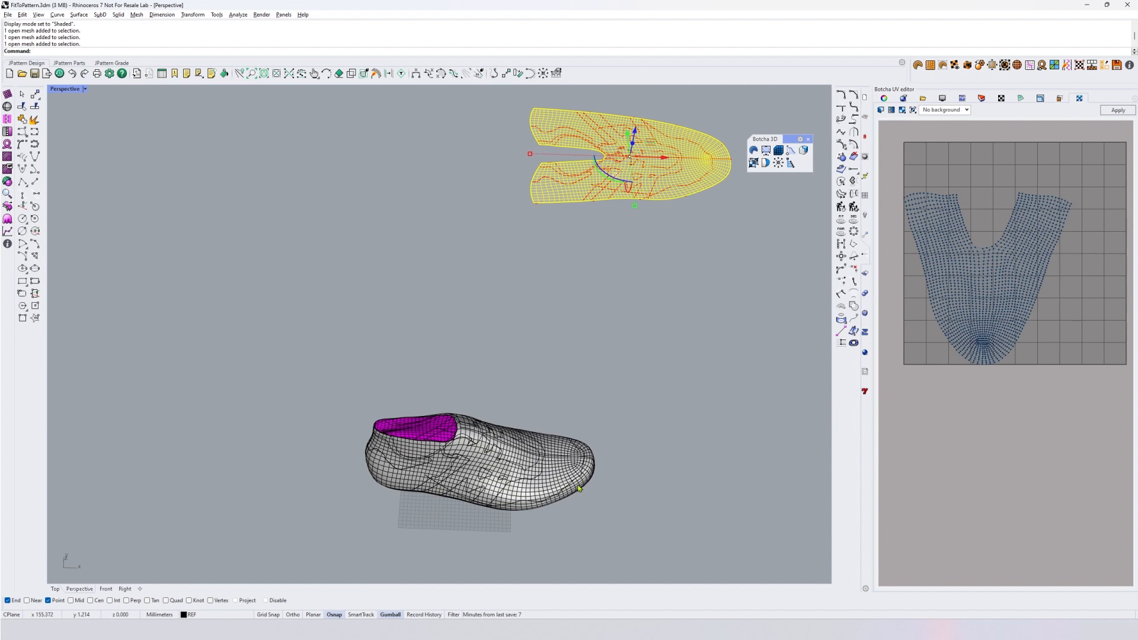
mouse_move(611, 476)
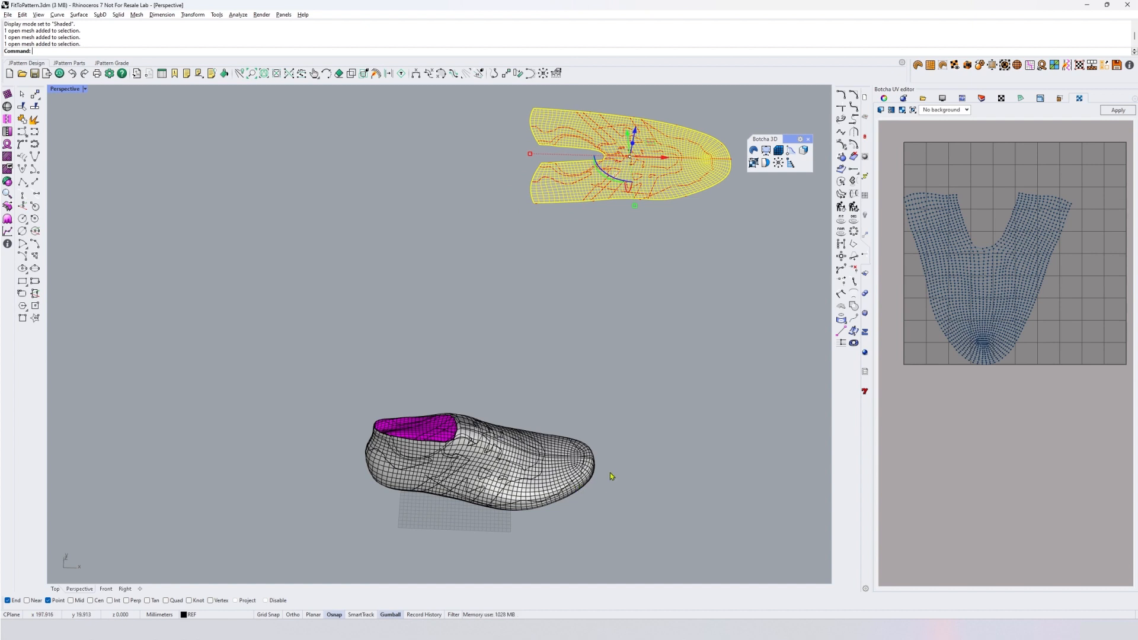
mouse_move(592, 403)
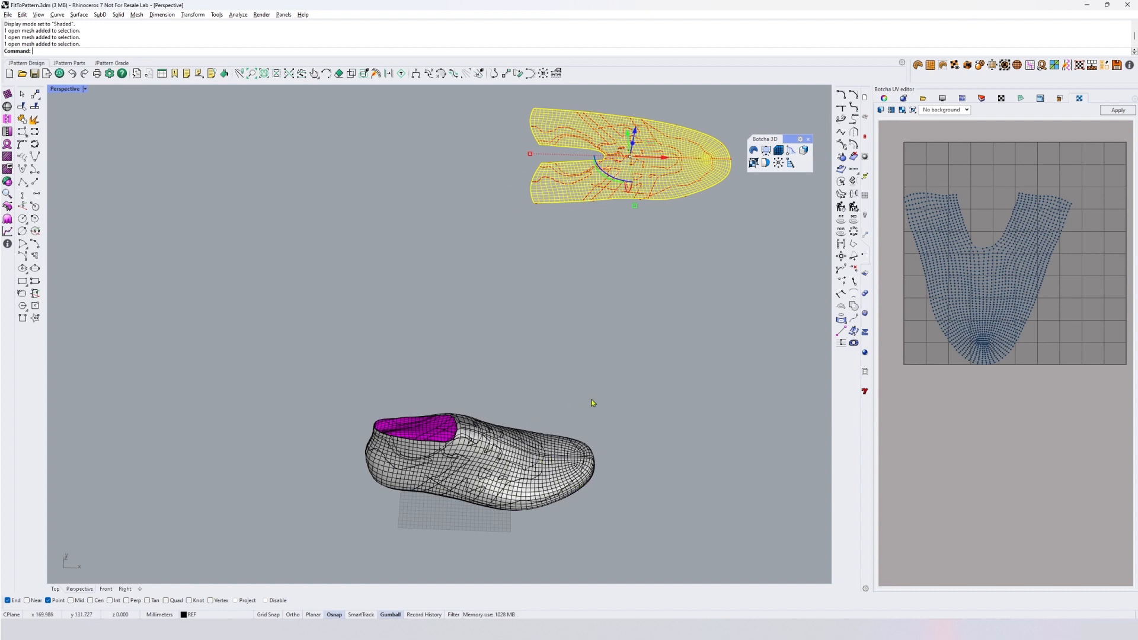